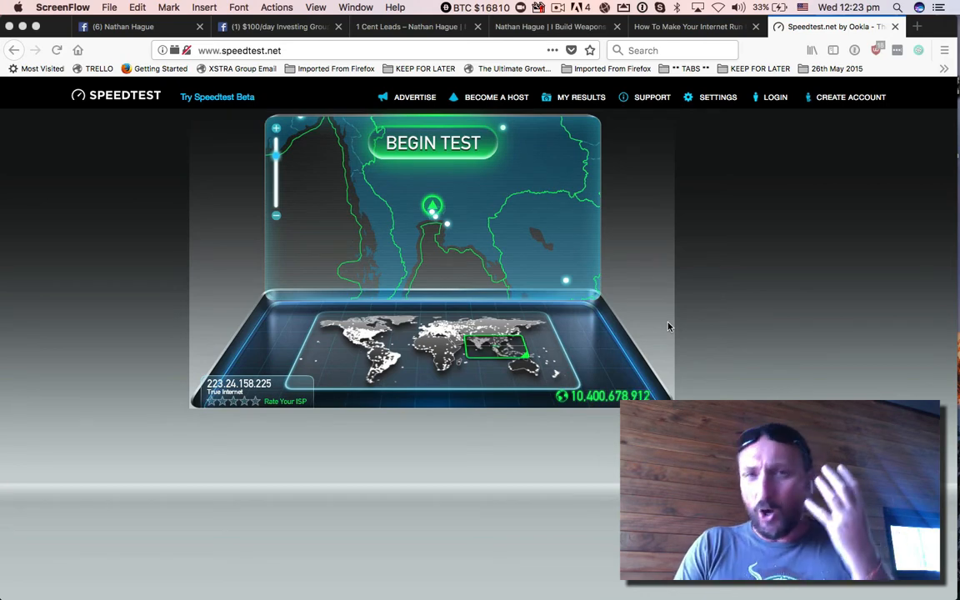
mouse_move(608, 59)
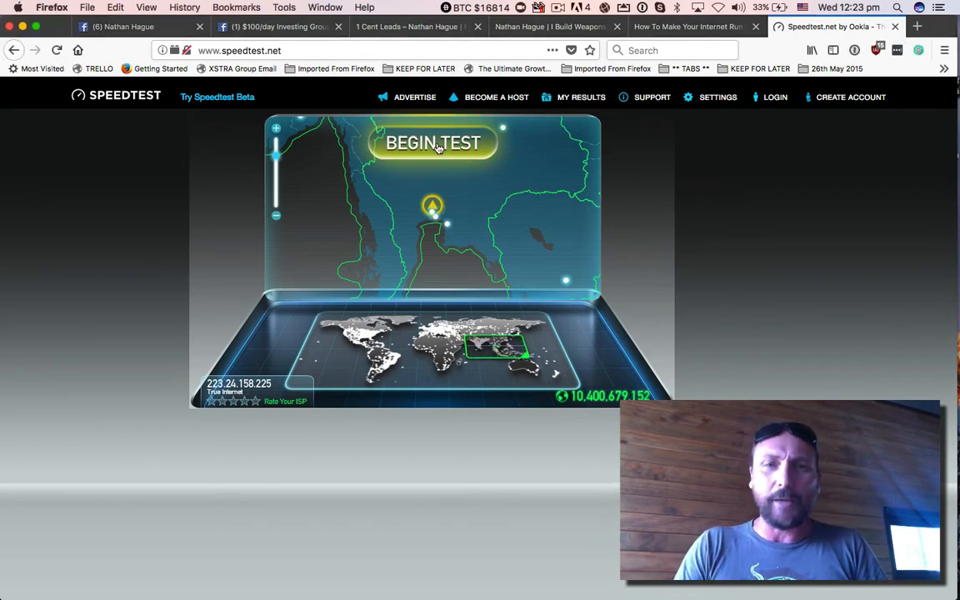
Begin the speedtest.net connection test in Firefox on the local machine.
click(432, 143)
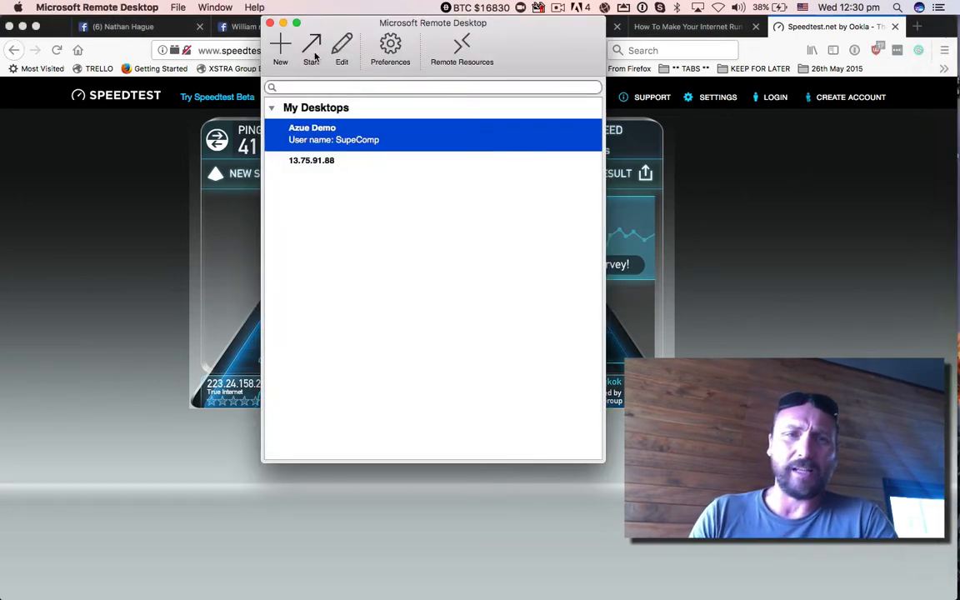
Open the Azure Demo desktop and accept its unverified certificate to connect.
double_click(312, 134)
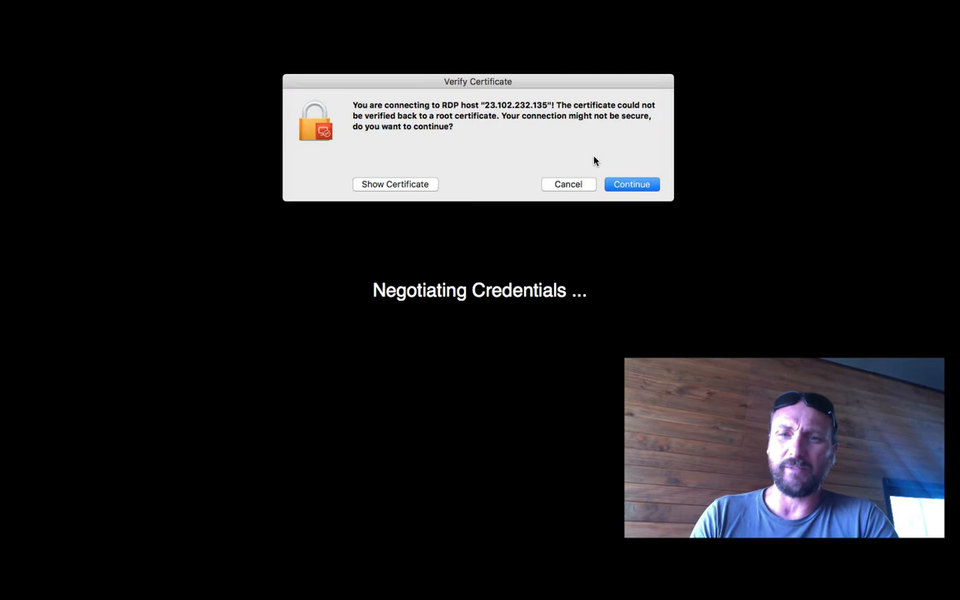
click(631, 184)
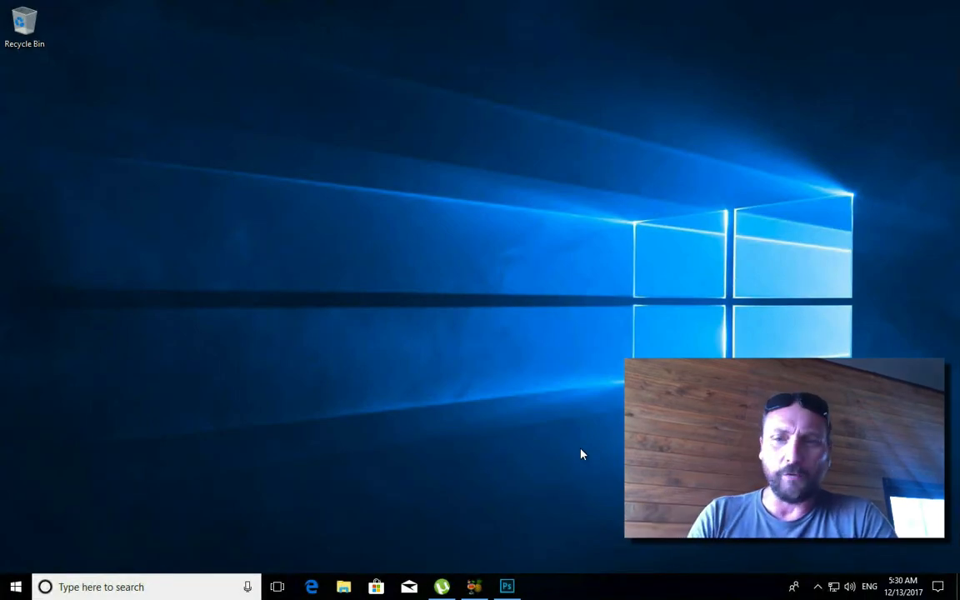
mouse_move(589, 325)
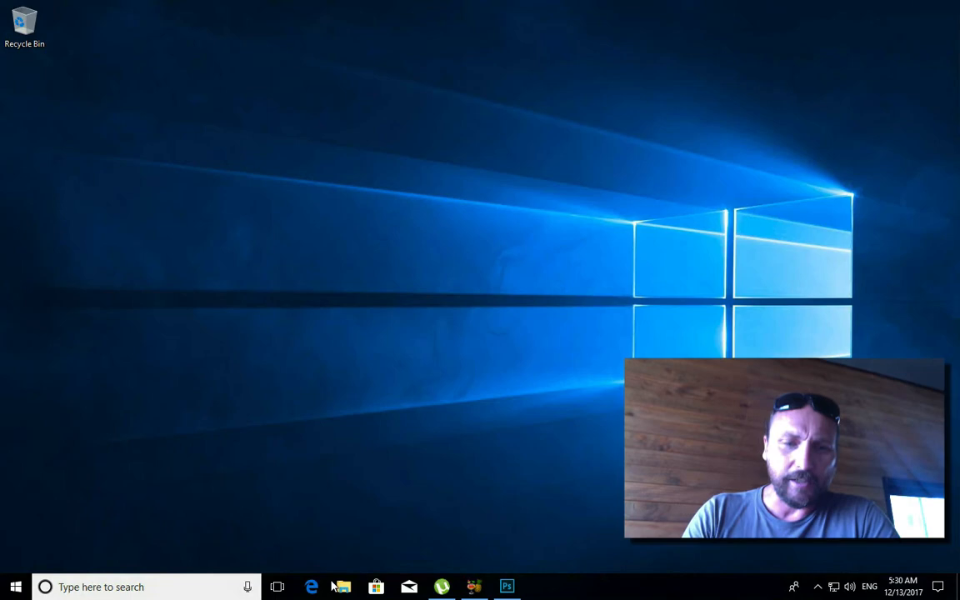
Search the remote Windows Start menu for Chrome.
click(15, 587)
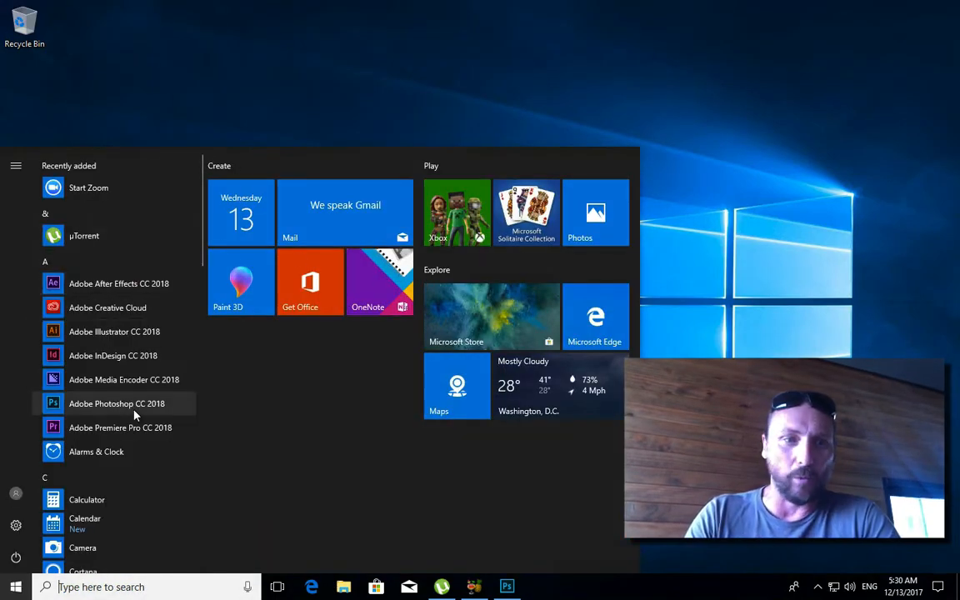
text(chroim)
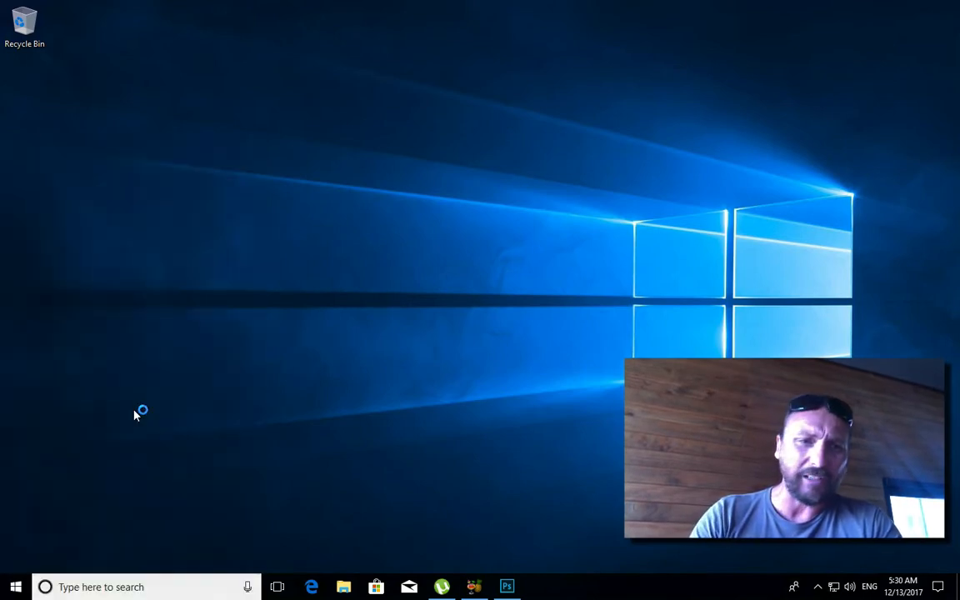
Search 'speed test' from Chrome's address bar and run the speedtest.net test.
click(540, 587)
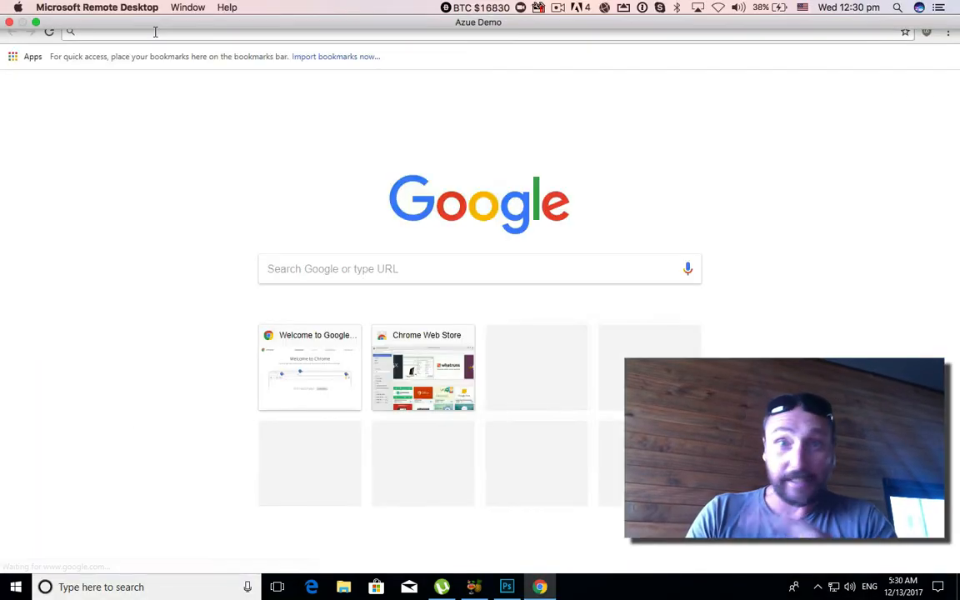
text(sp)
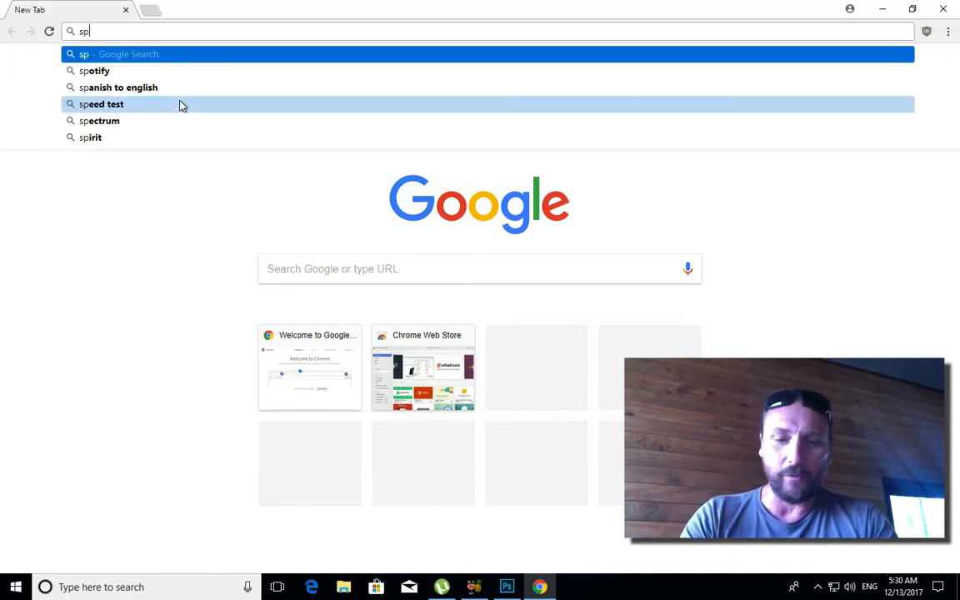
click(101, 103)
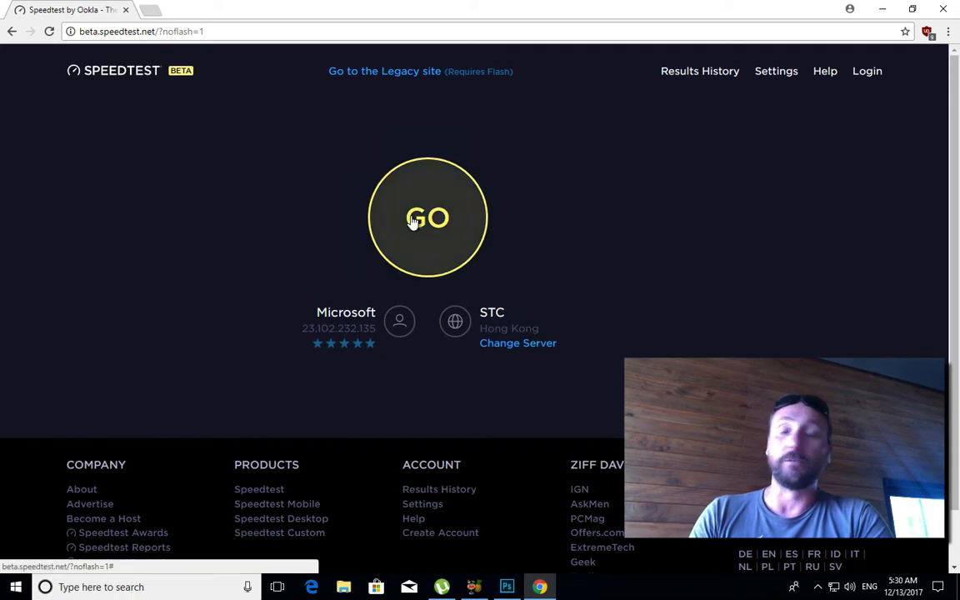
click(428, 218)
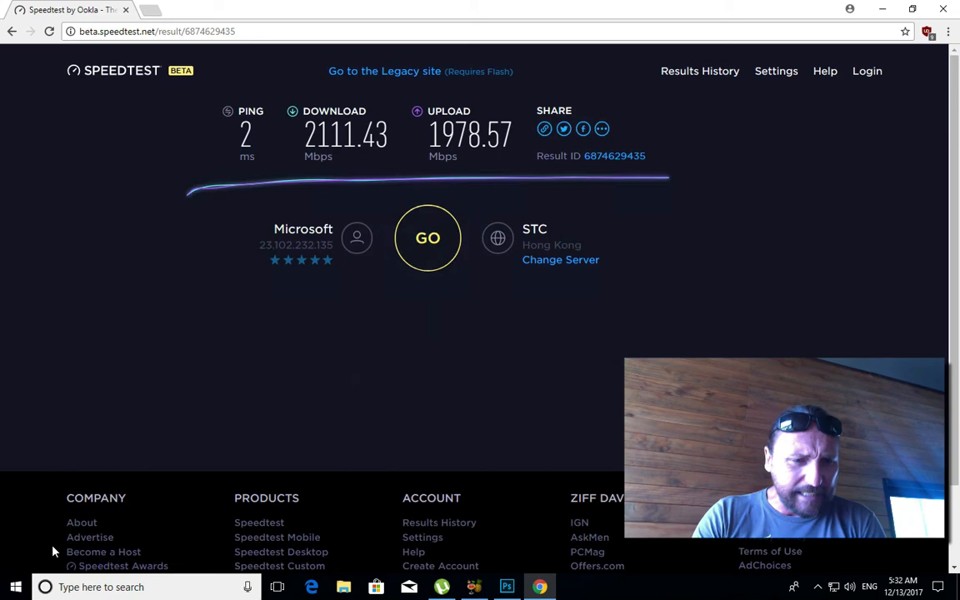
Launch Adobe After Effects CC 2018 from the Start menu and dismiss the plugin warning.
click(15, 587)
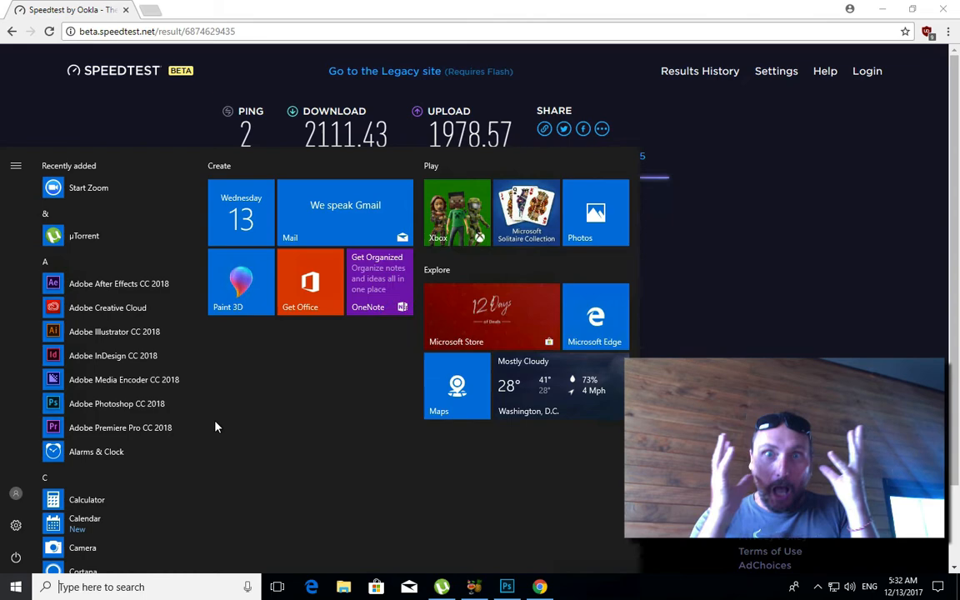
mouse_move(117, 403)
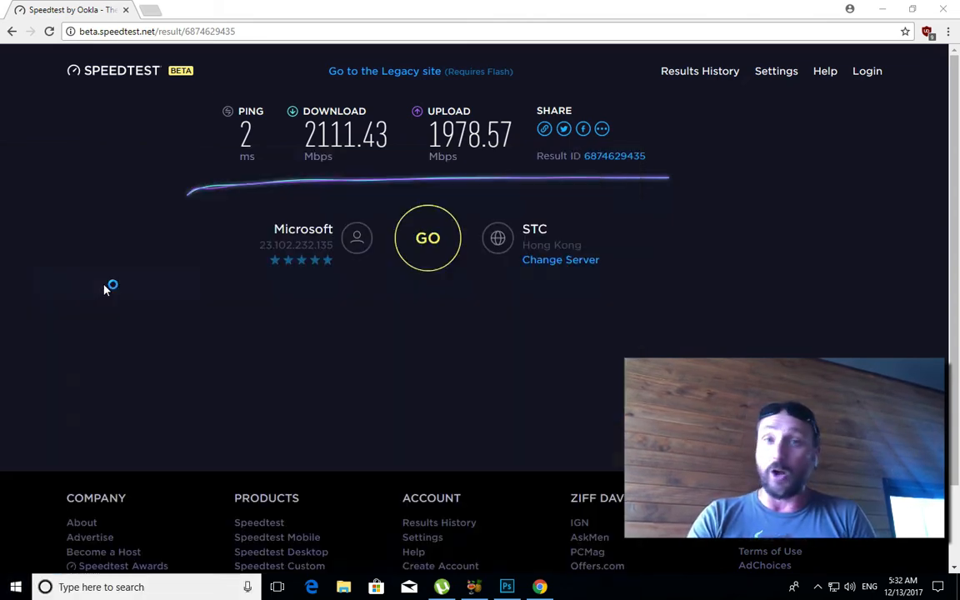
mouse_move(349, 340)
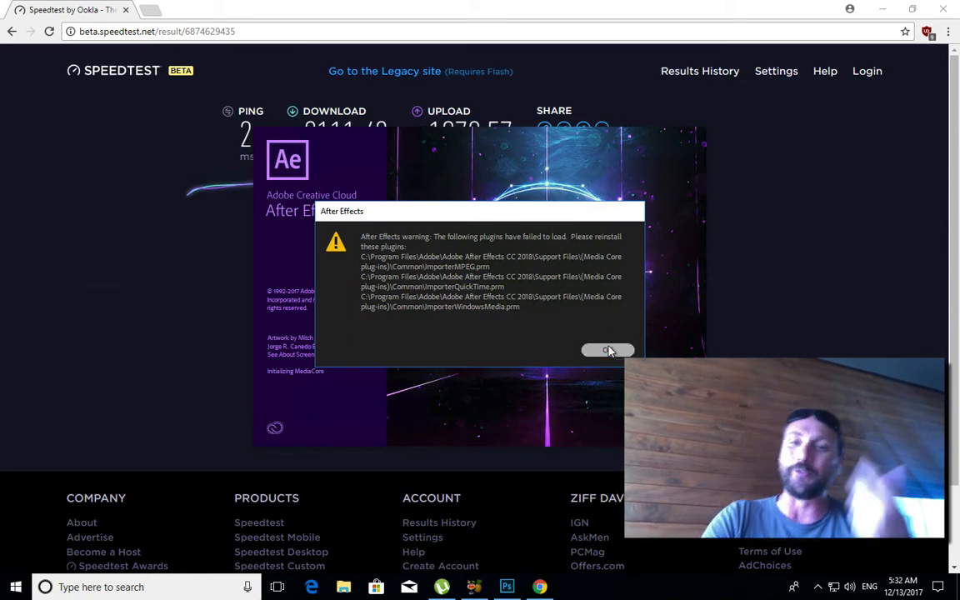
click(607, 349)
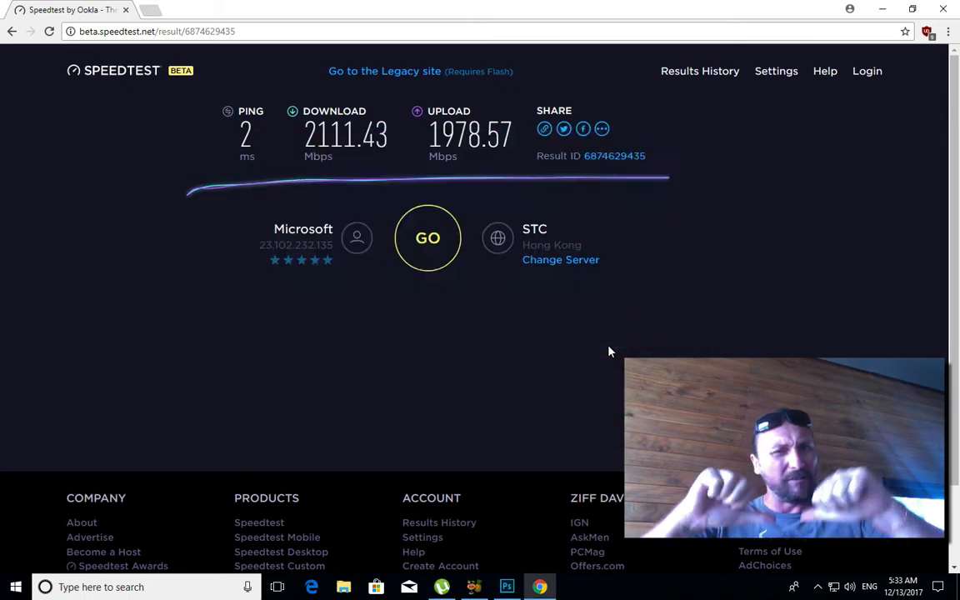
Create a new After Effects composition named 'tewst'.
click(572, 587)
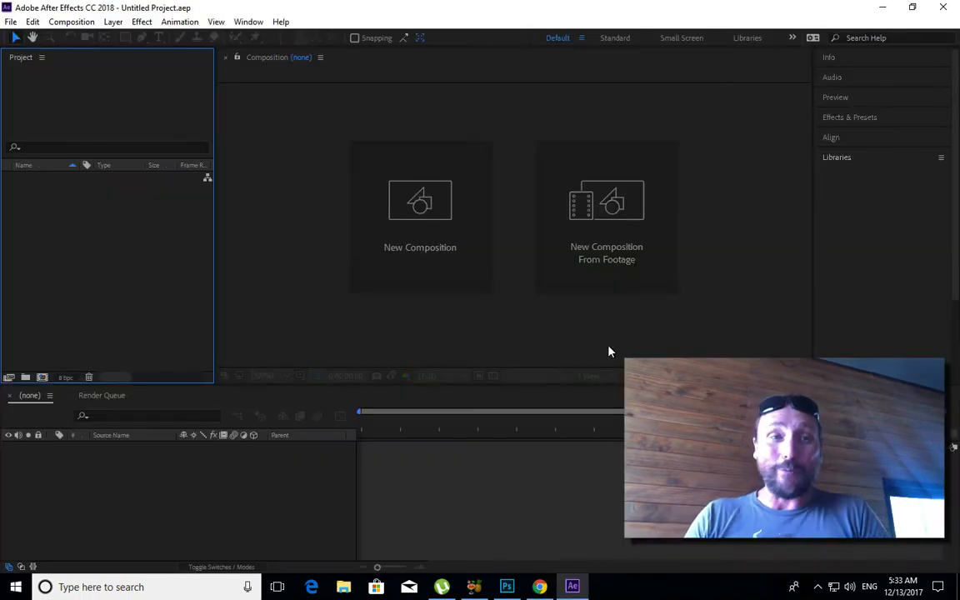
click(420, 200)
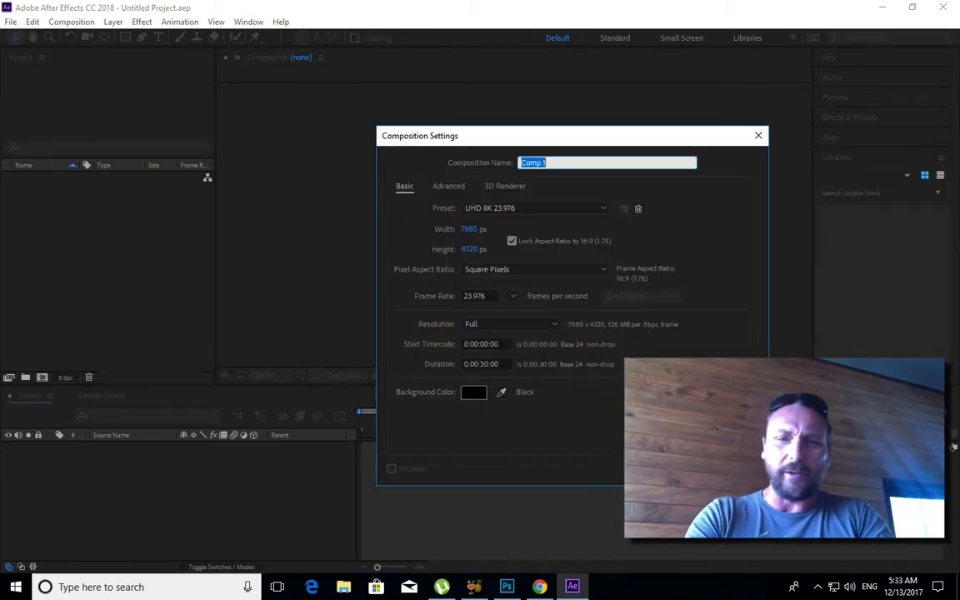
text(tewst)
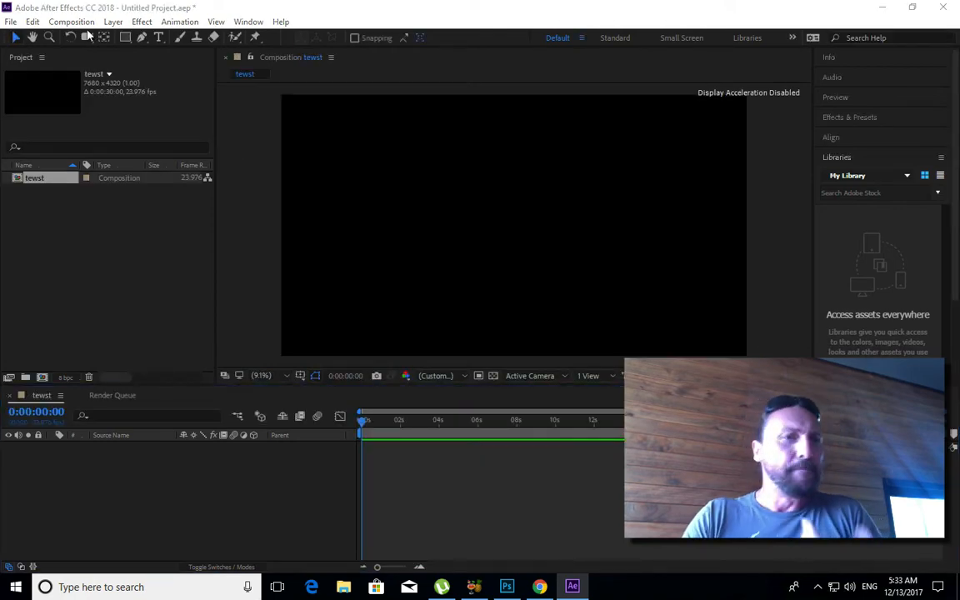
Use the File menu's Import submenu to bring up the Import File dialog.
click(11, 22)
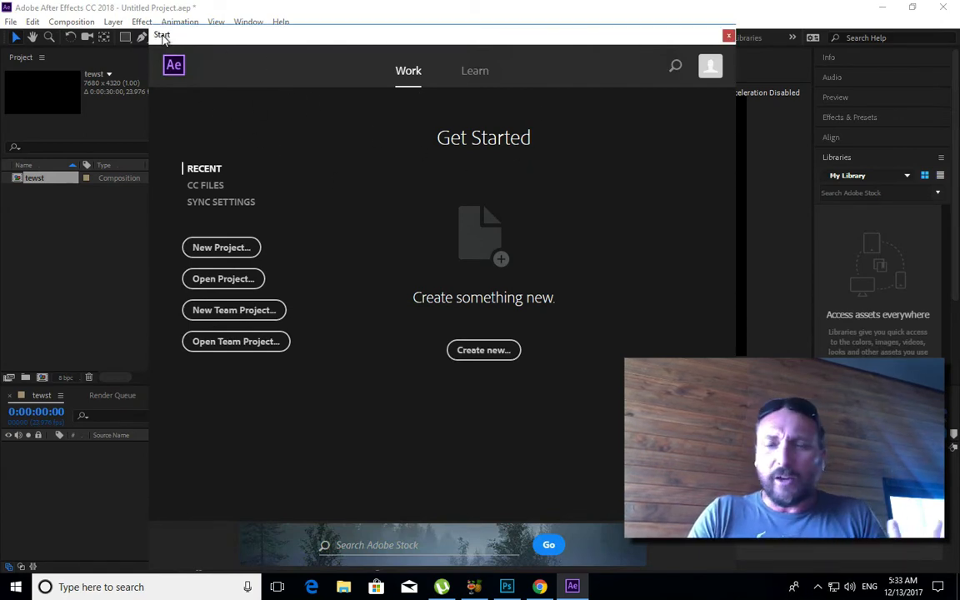
click(729, 36)
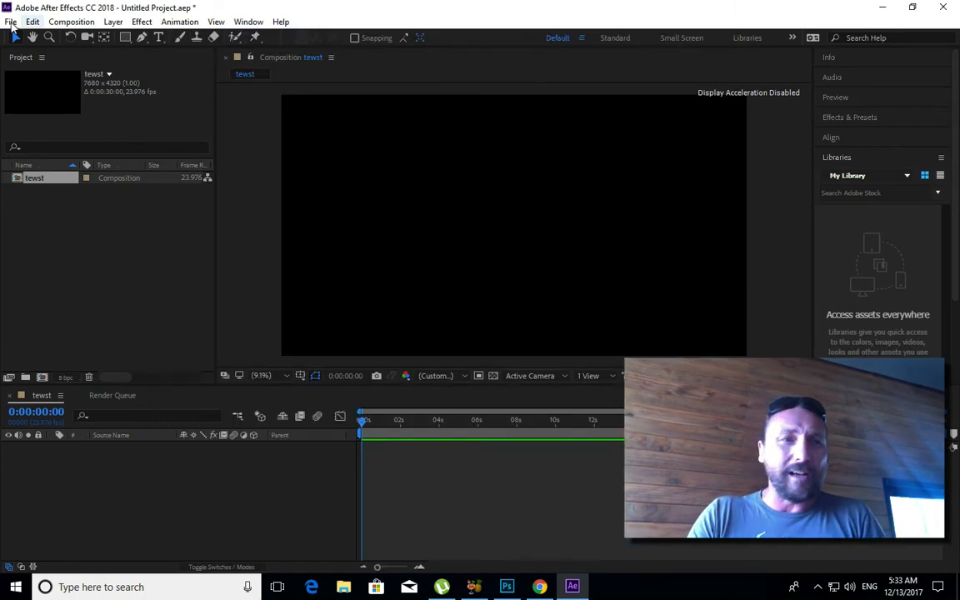
click(11, 22)
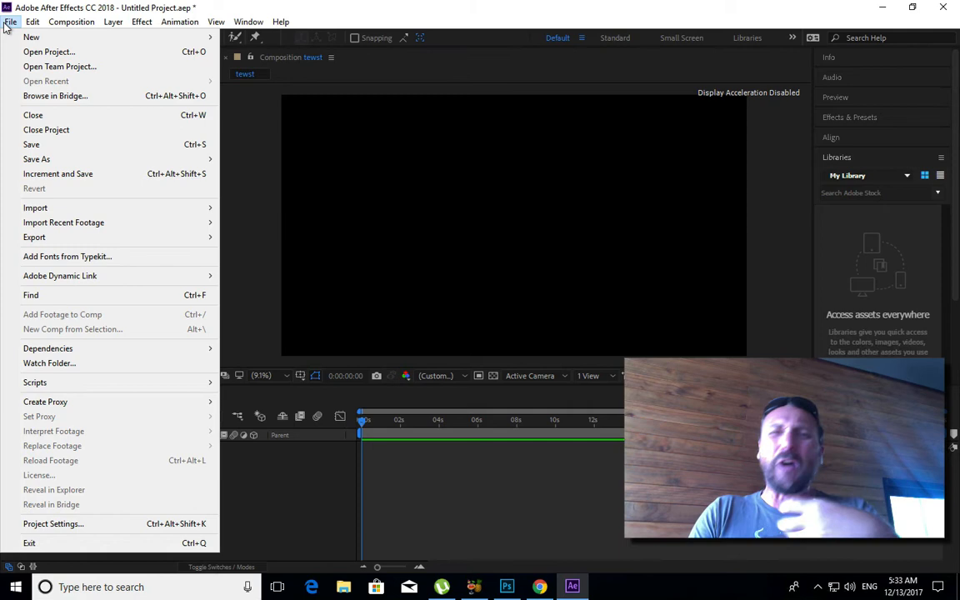
mouse_move(100, 198)
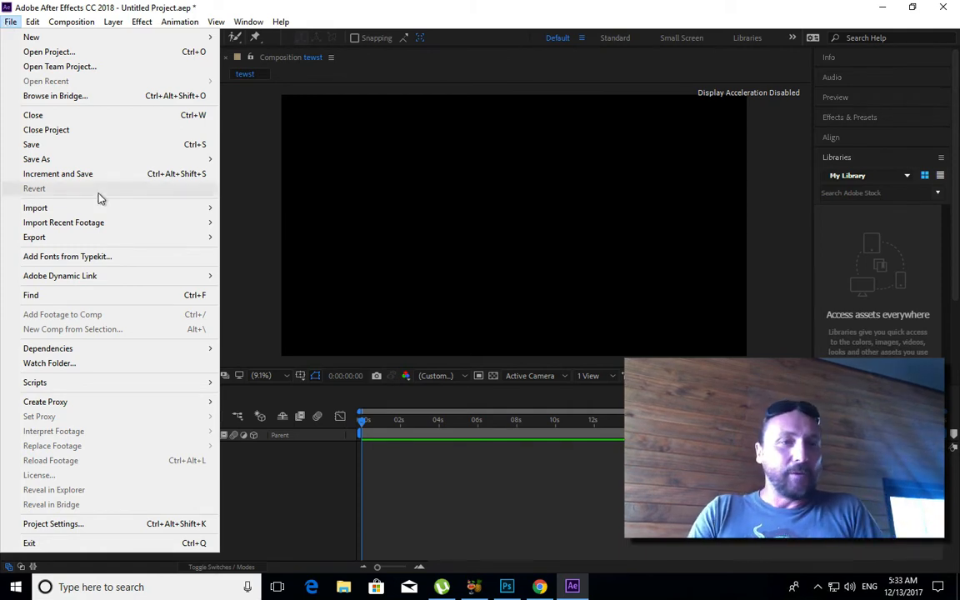
mouse_move(190, 200)
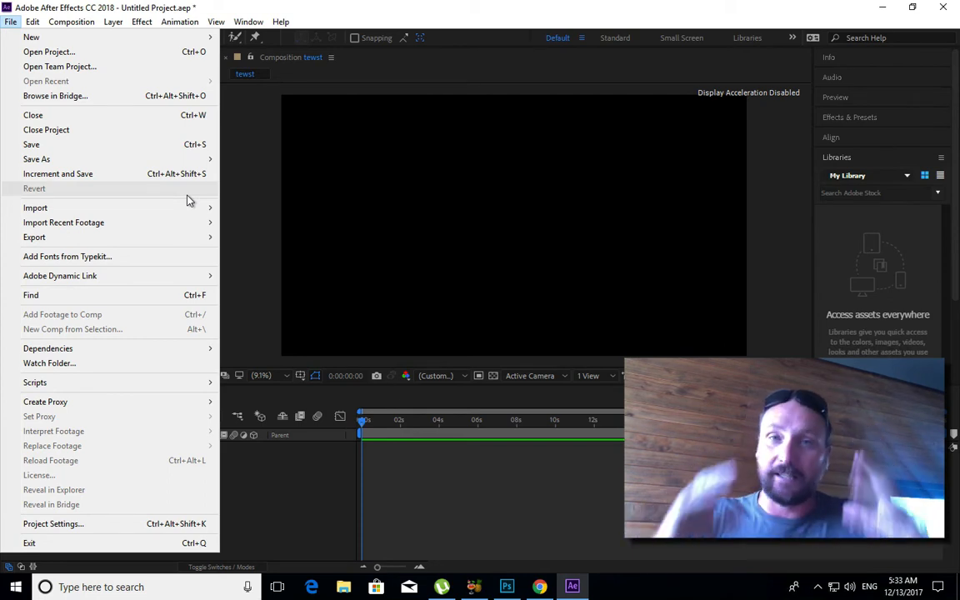
mouse_move(162, 208)
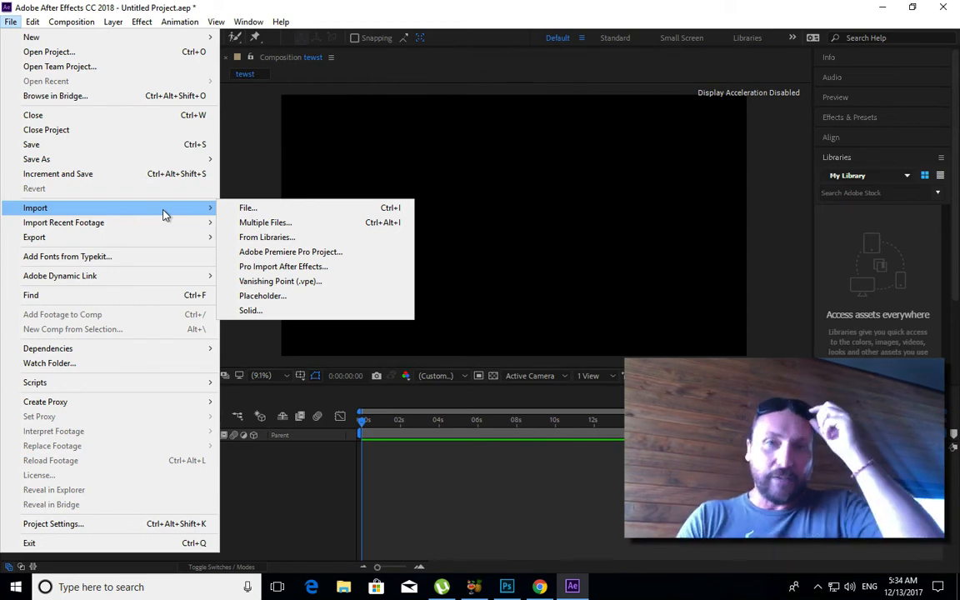
mouse_move(258, 208)
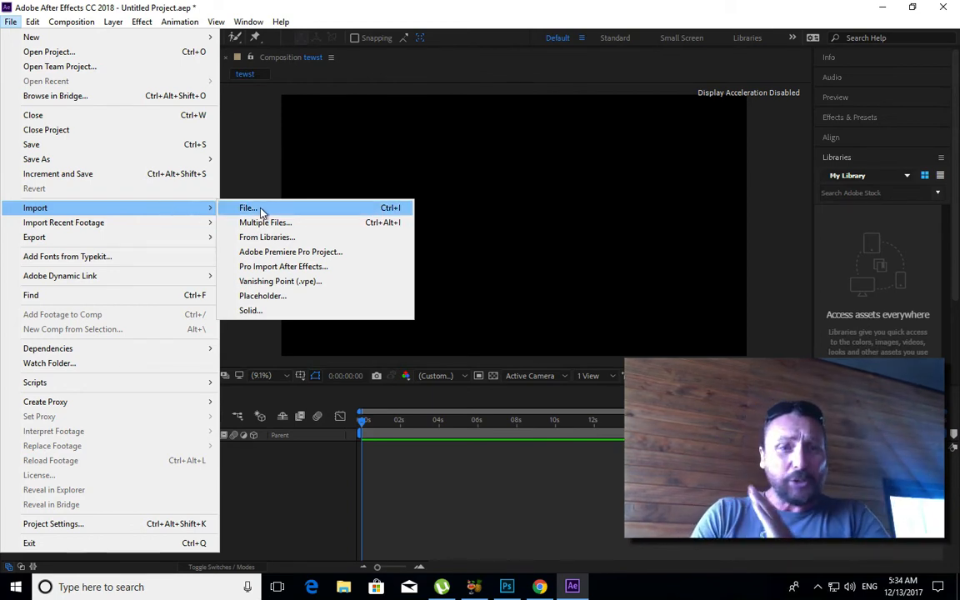
click(248, 207)
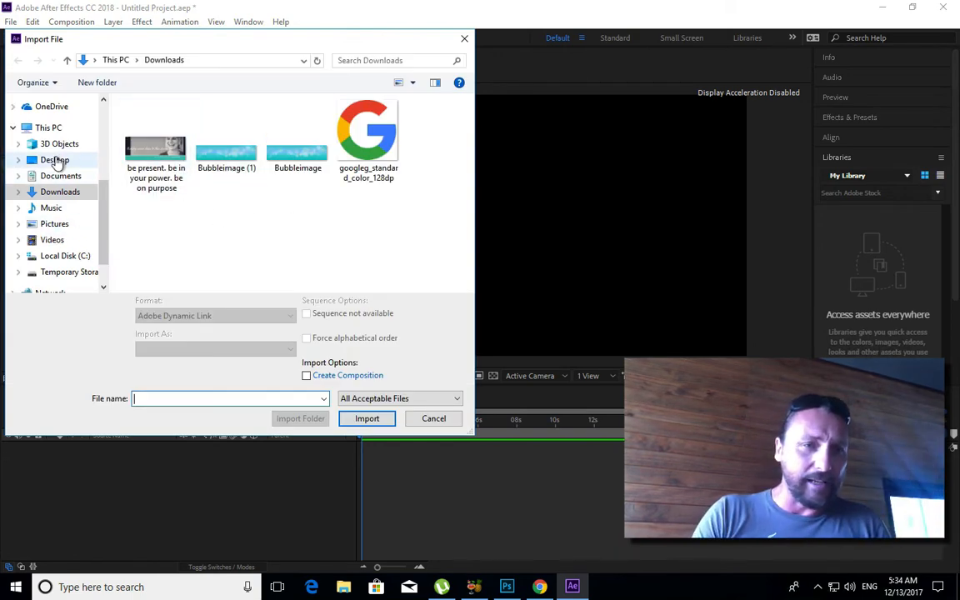
click(55, 159)
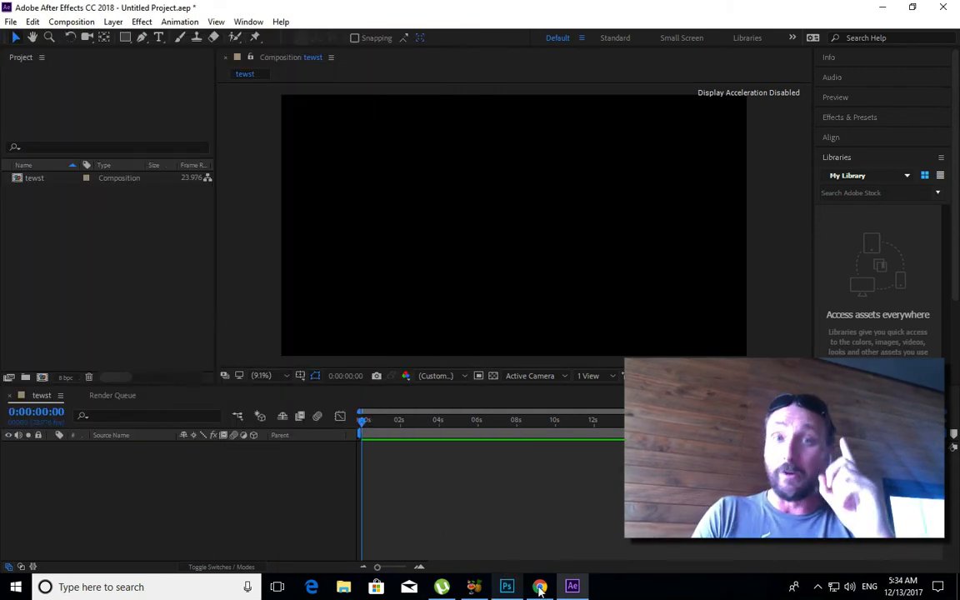
Switch to Chrome and search Google for '8k video download'.
click(539, 587)
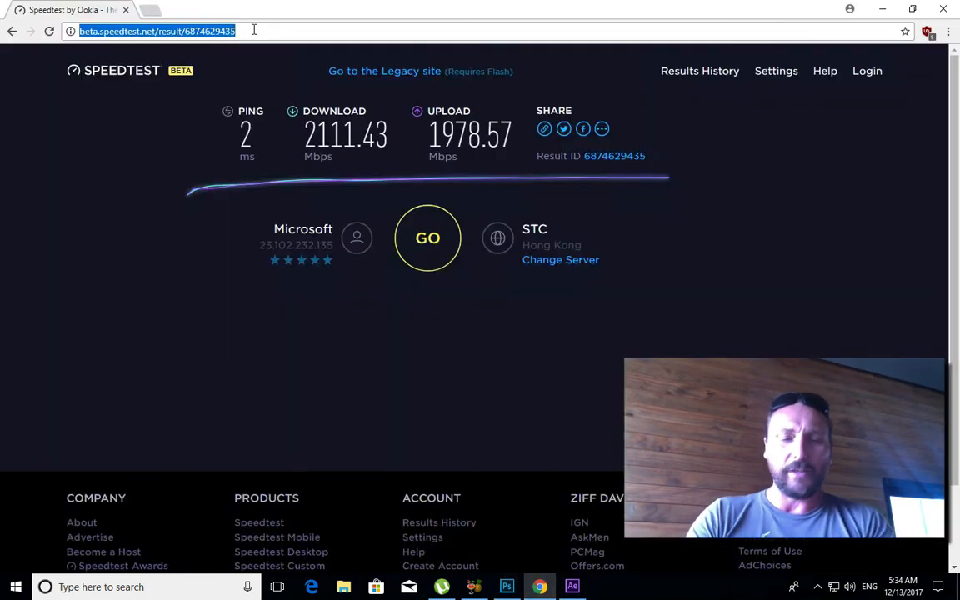
text(8k)
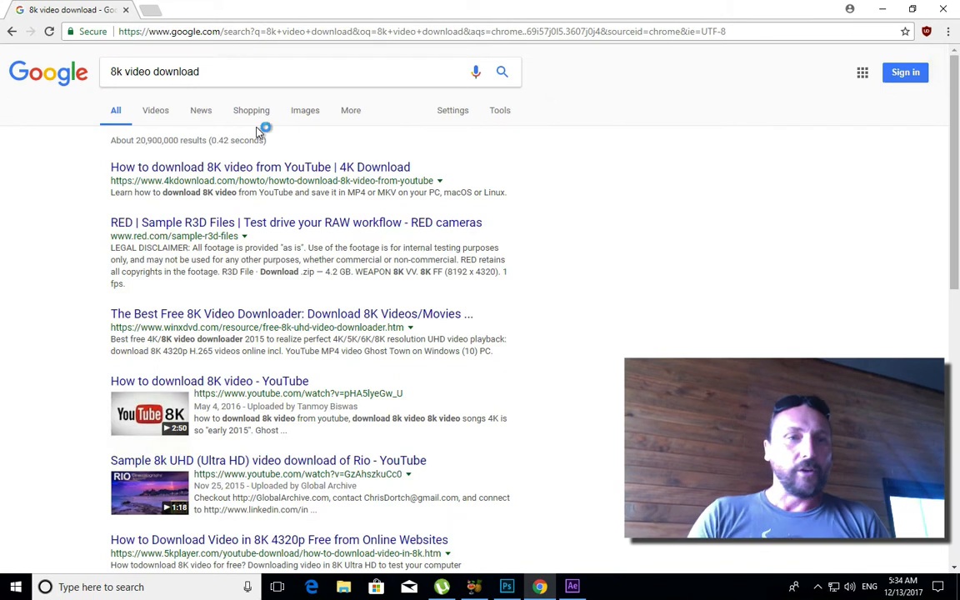
click(225, 71)
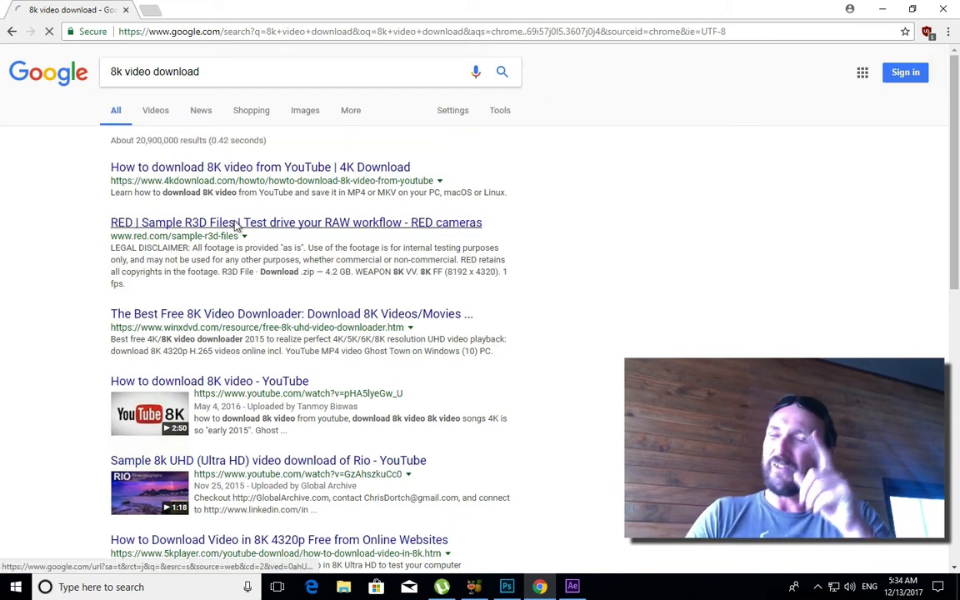
Open RED's Sample R3D Files page and download the EPIC-W 8K S35 clip.
click(296, 223)
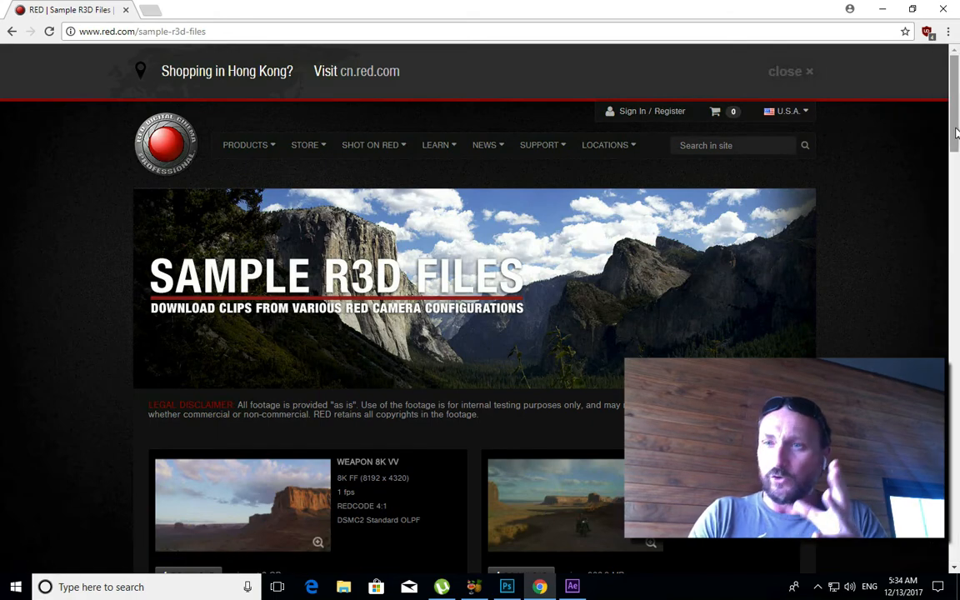
scroll(down, 3)
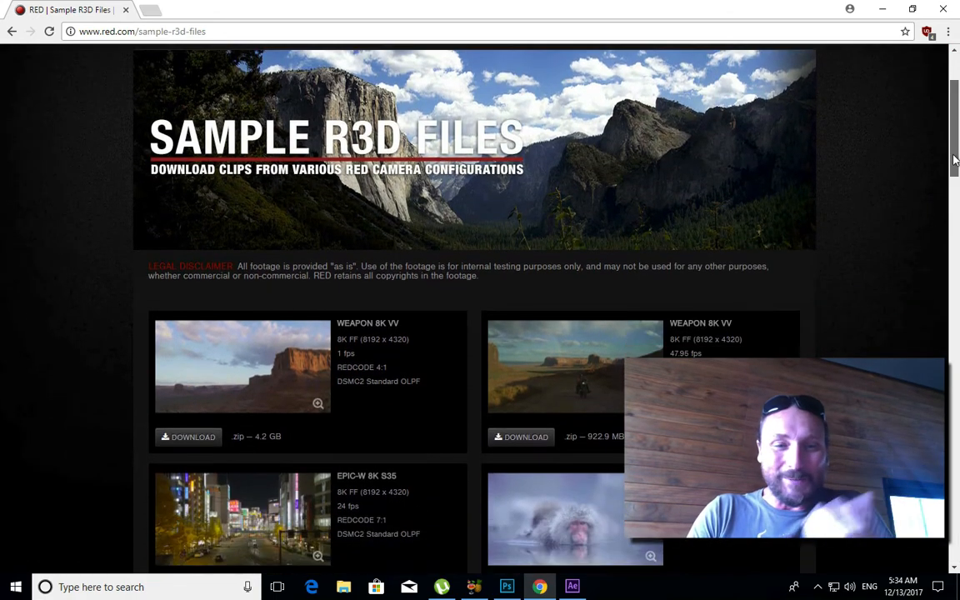
scroll(down, 3)
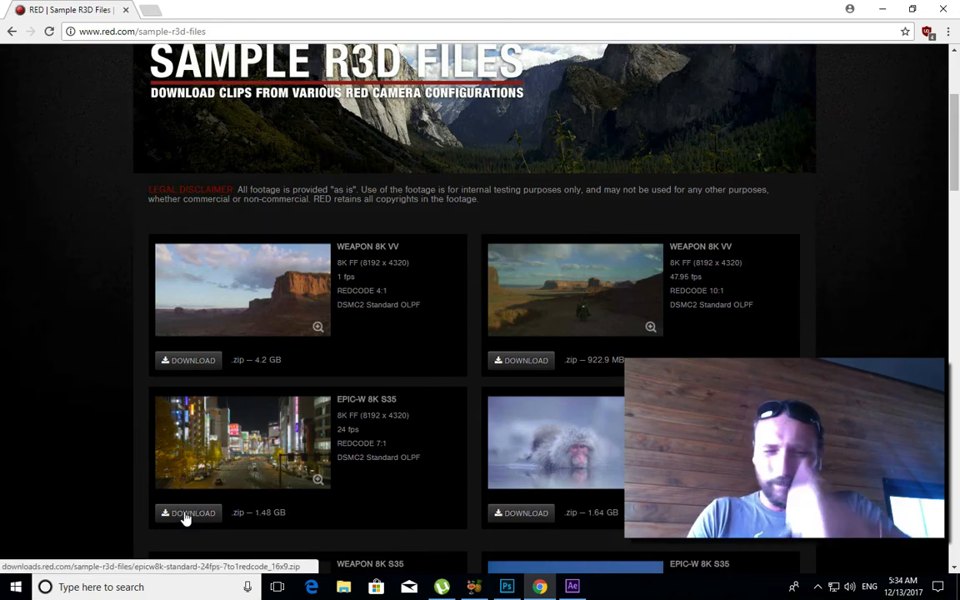
click(188, 513)
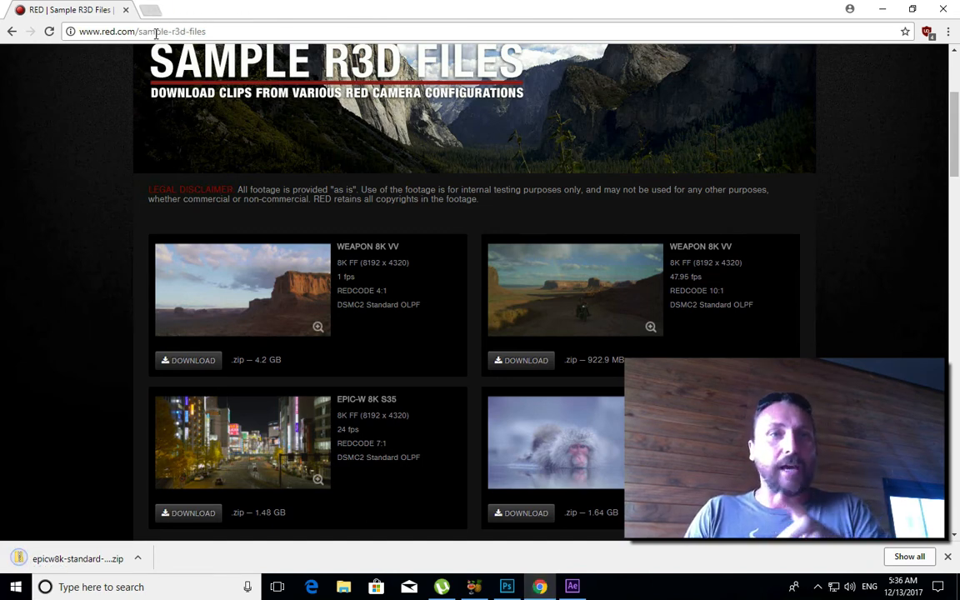
Go to Google Drive's My Drive, then show the EPIC-W 8K zip in Downloads.
click(142, 30)
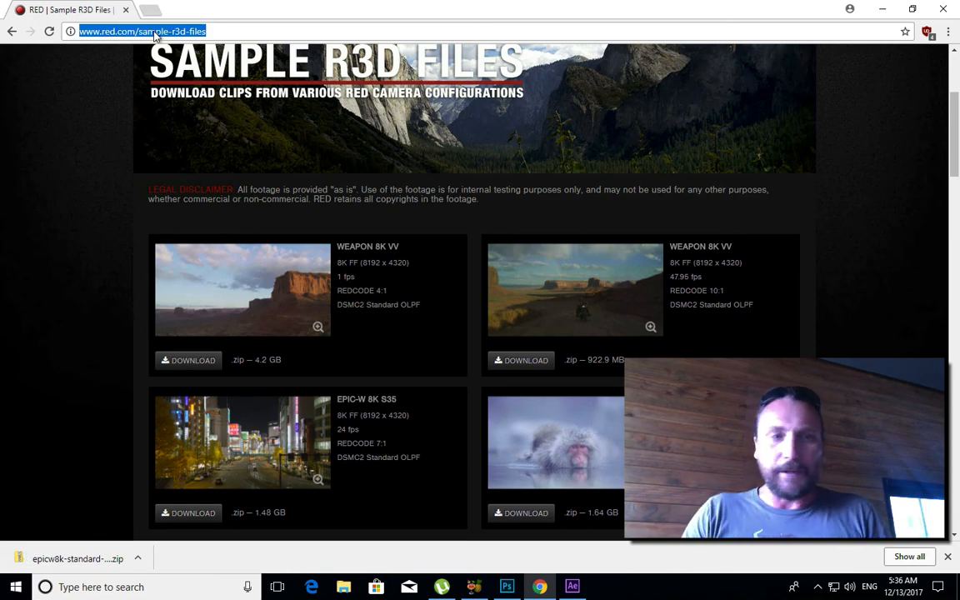
text(drive/)
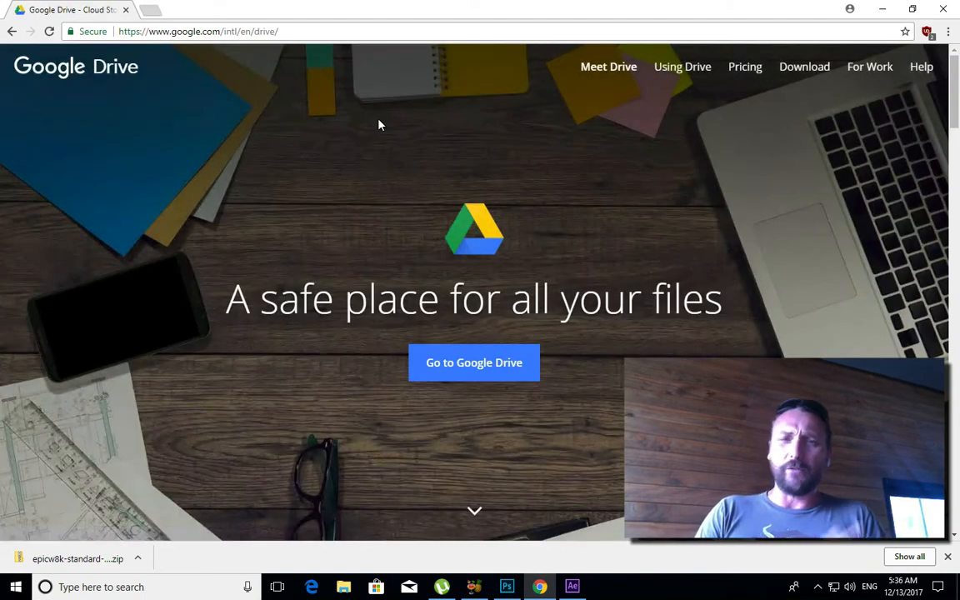
mouse_move(533, 393)
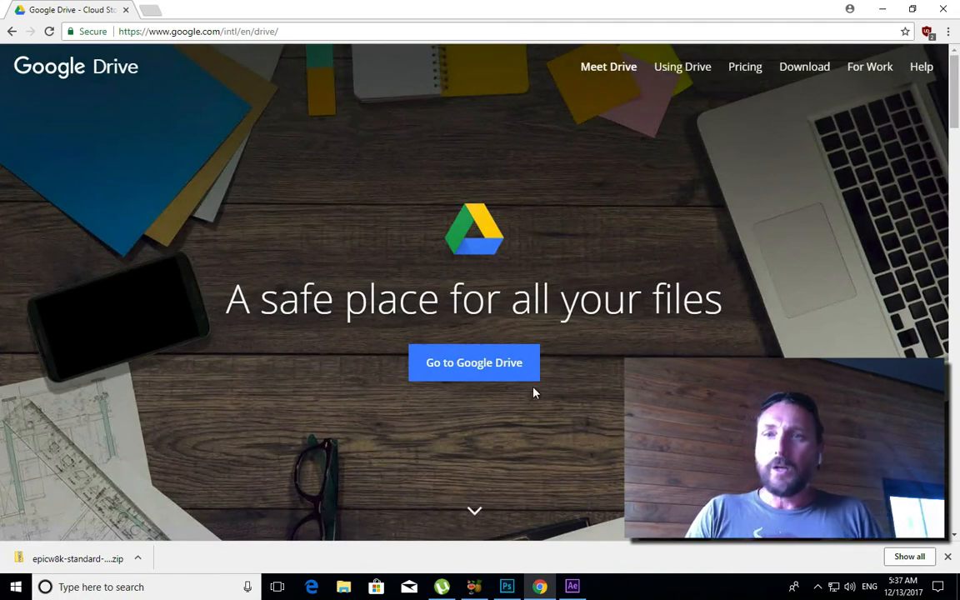
click(474, 361)
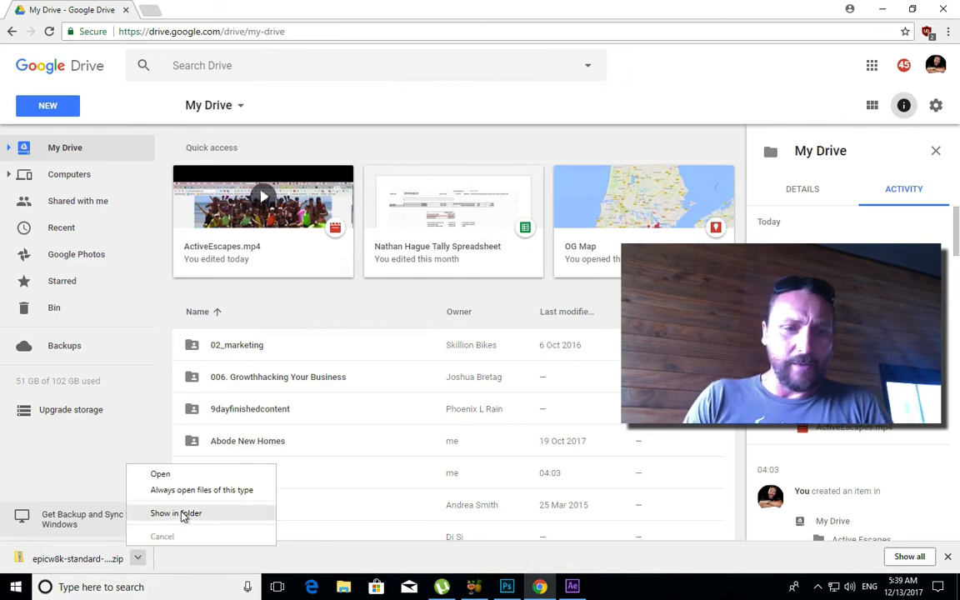
click(176, 513)
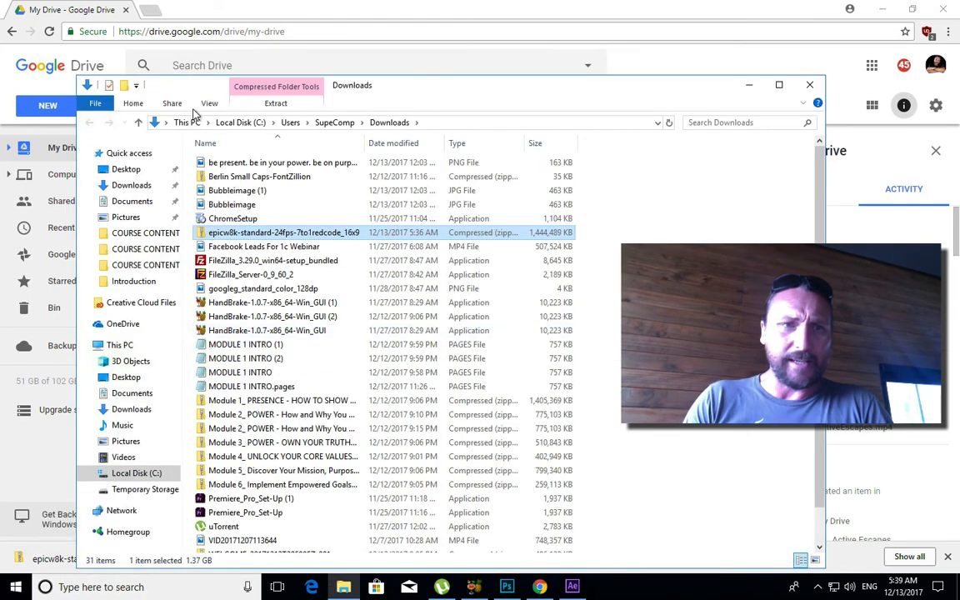